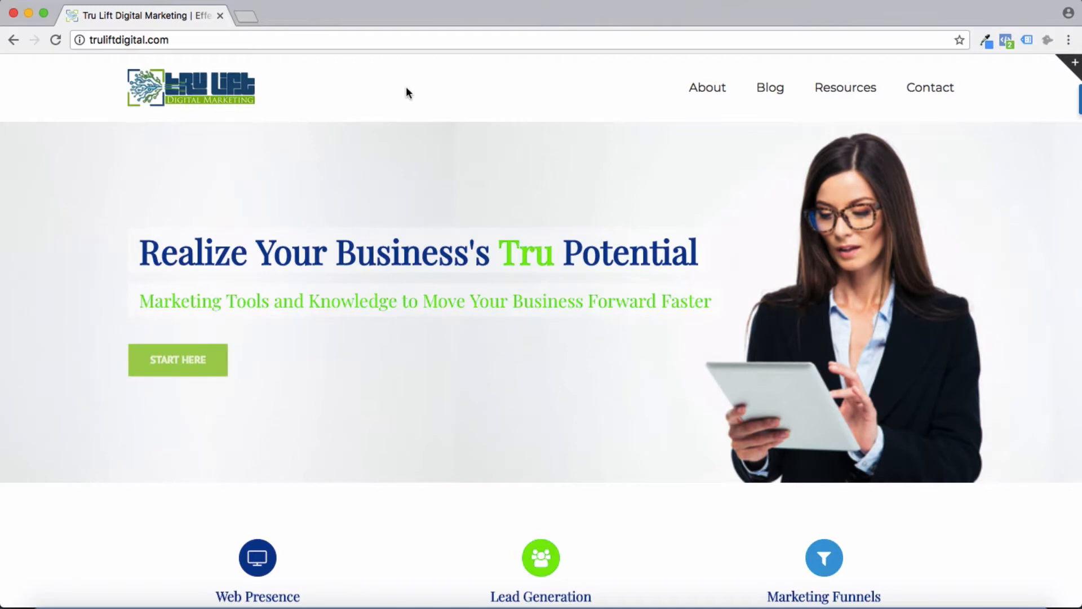
Step: Open the truliftdigital.com page source and select the Google Tag Manager snippet in <head>
right_click(407, 92)
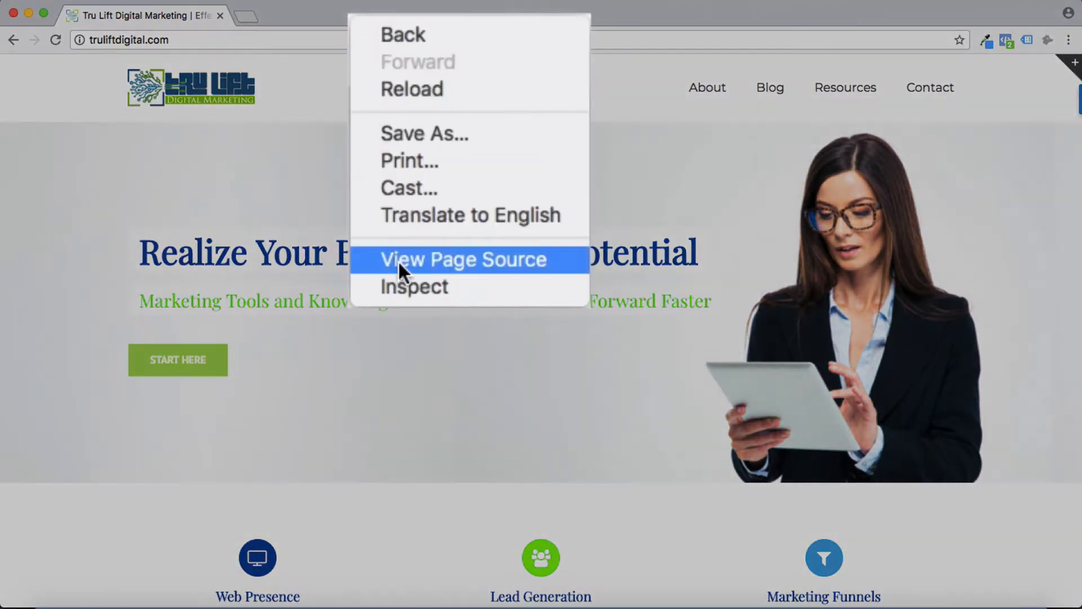
left_click(461, 259)
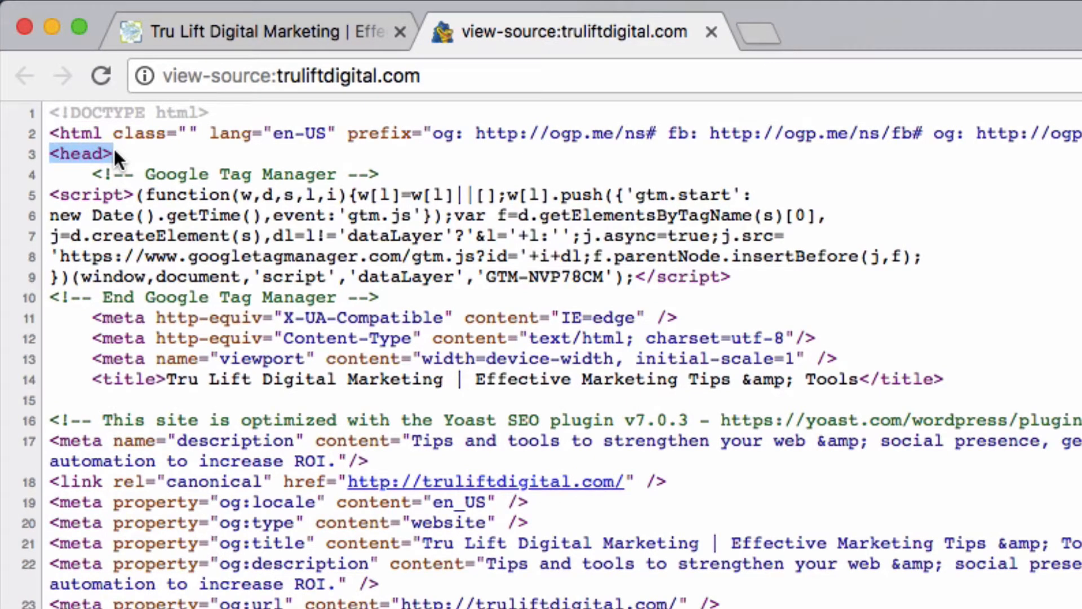
mouse_move(93, 170)
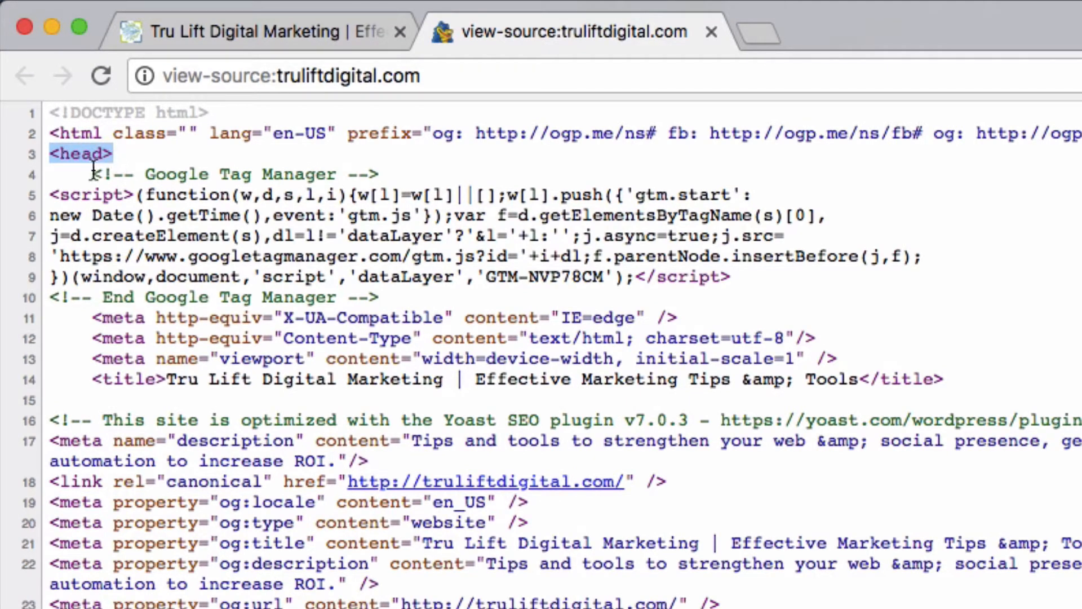
left_click_drag(90, 174, 373, 276)
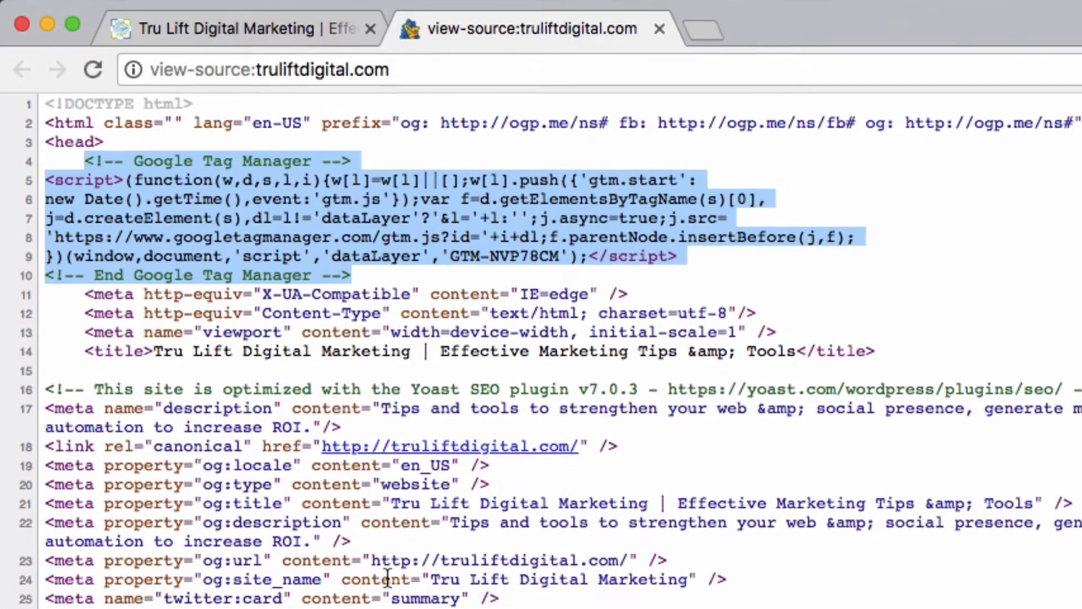
scroll("down", 3)
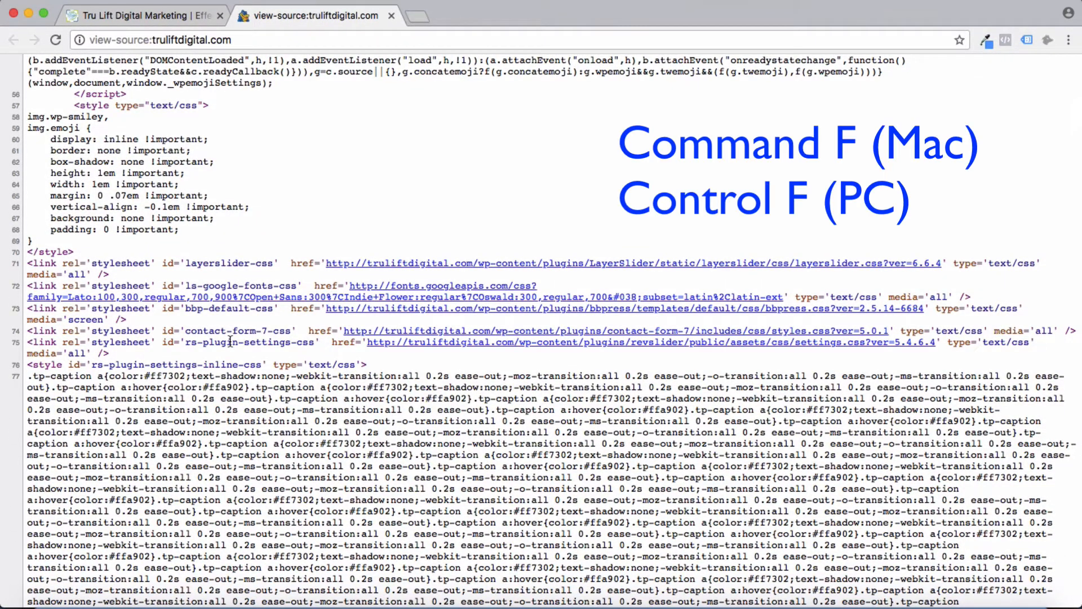
Step: Search the page source for the opening <body tag after the head section
key("cmd+f")
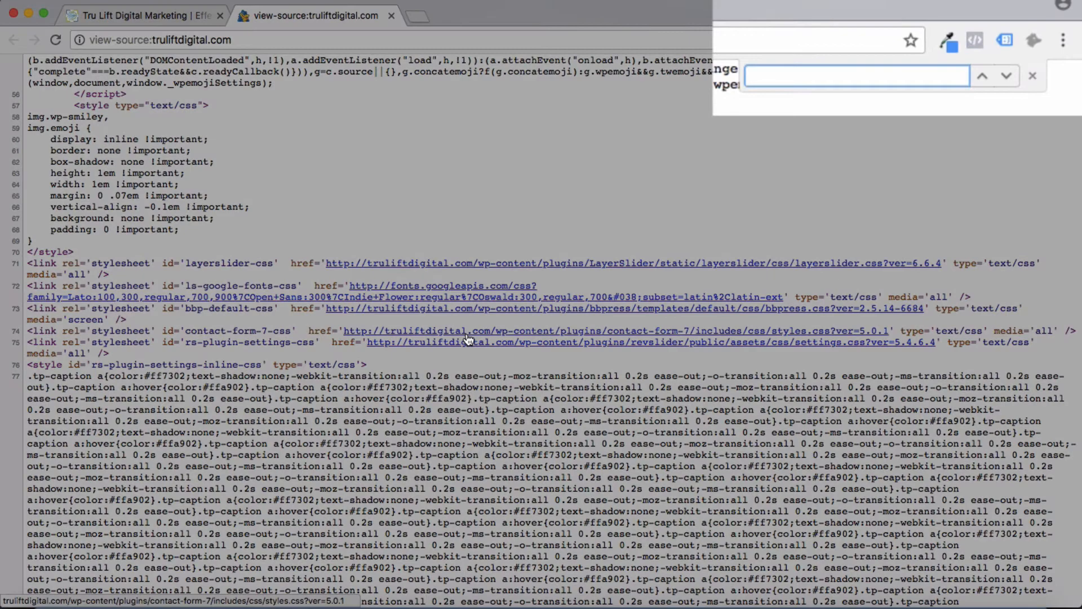
type("<")
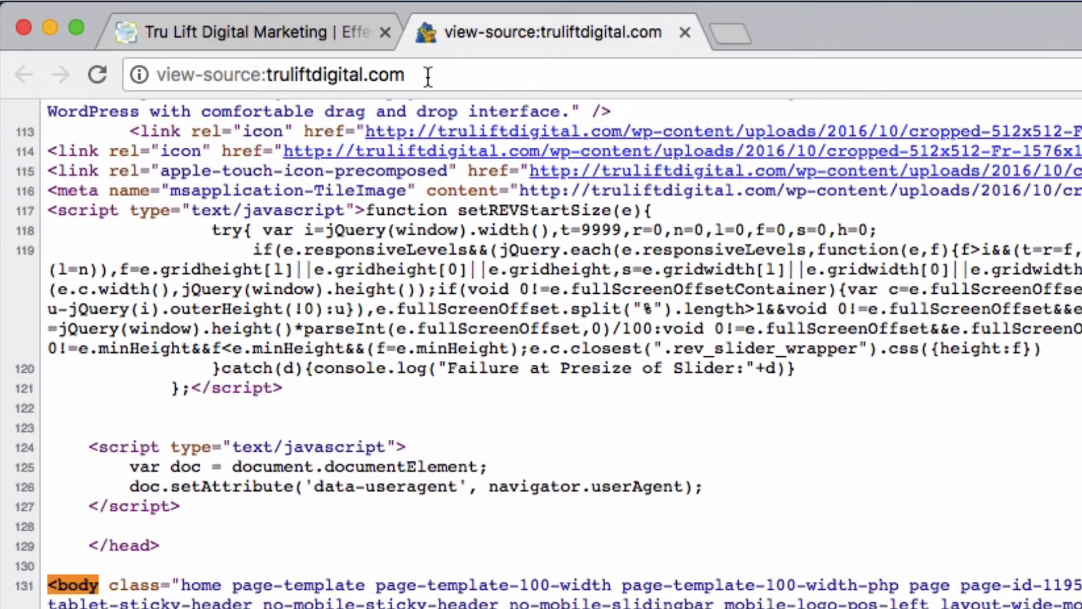
Step: Search the Chrome Web Store for 'tag assistant' and open the Tag Assistant (by Google) listing
left_click(276, 75)
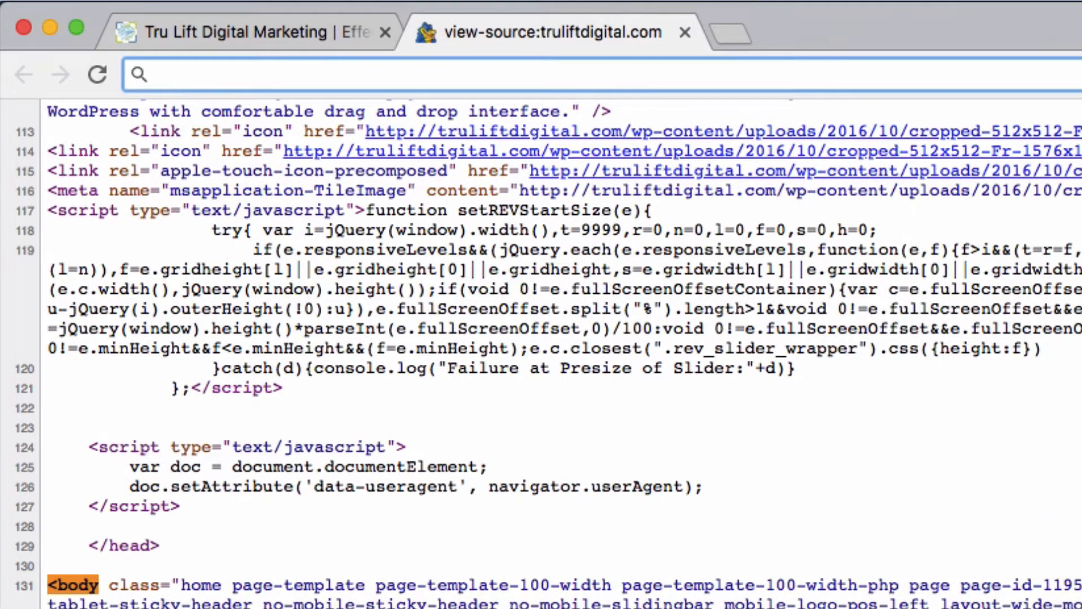
type("chrome web store")
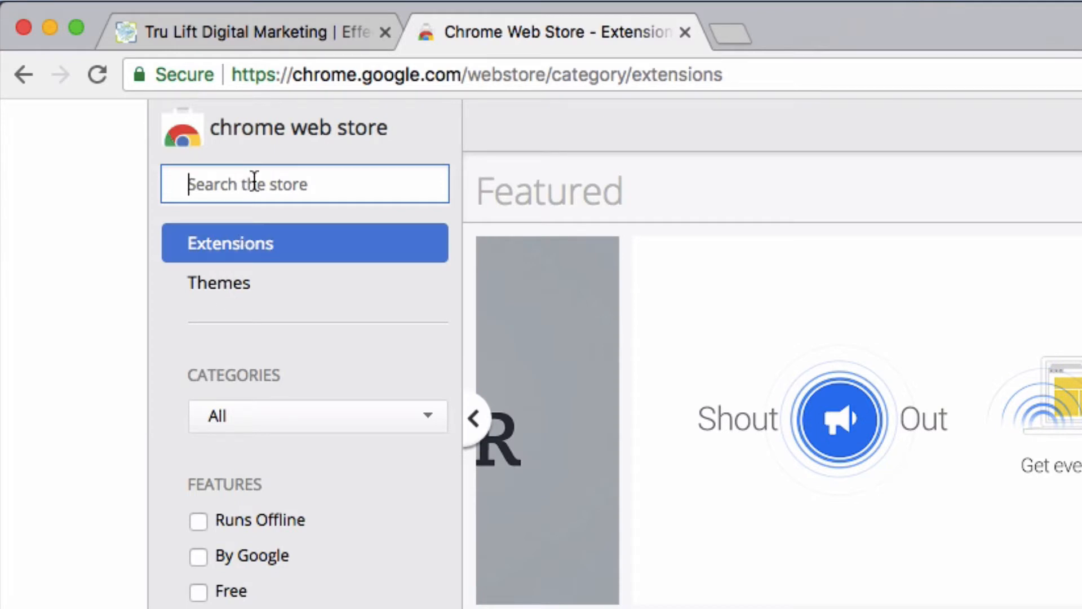
type("tag ass")
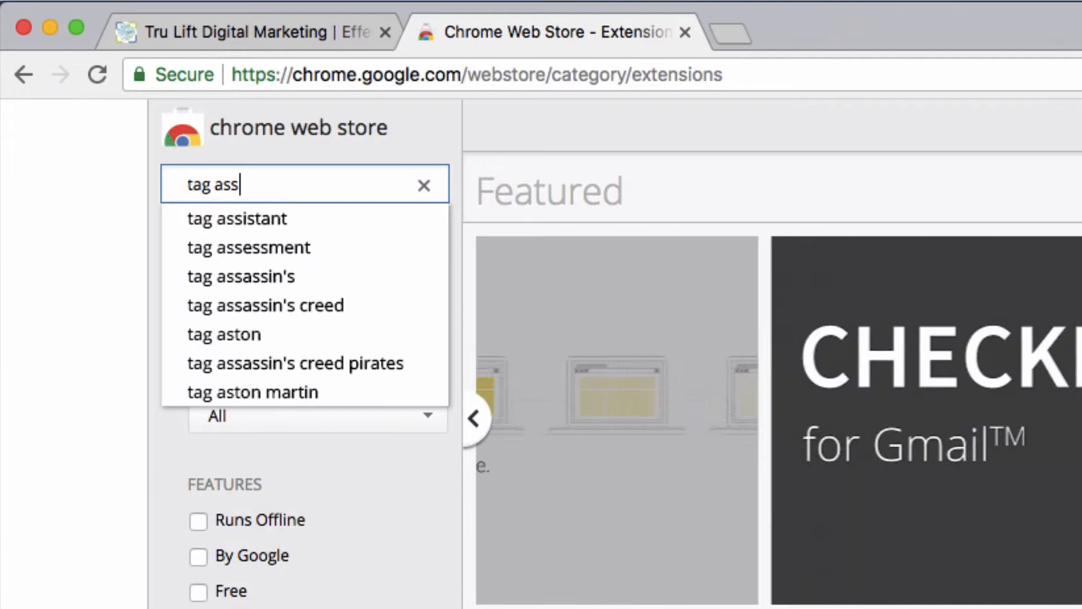
left_click(237, 218)
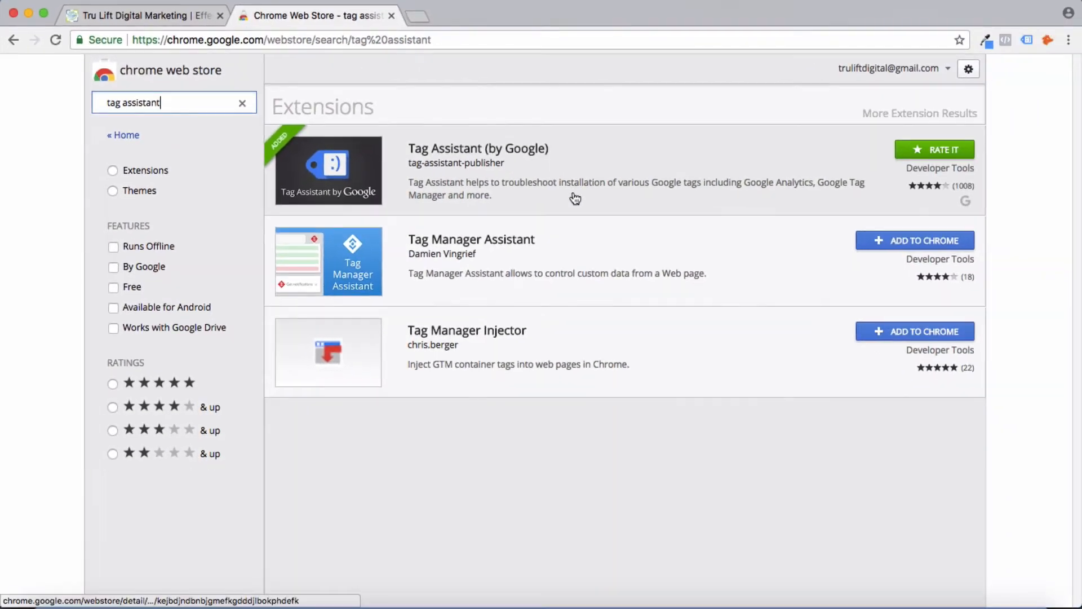
mouse_move(602, 187)
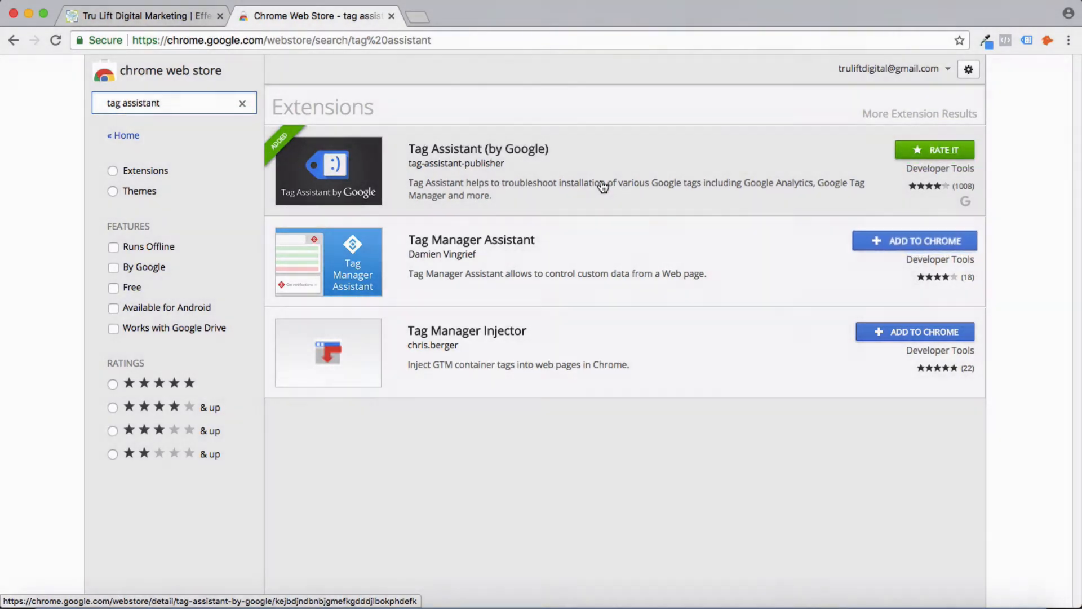
left_click(621, 172)
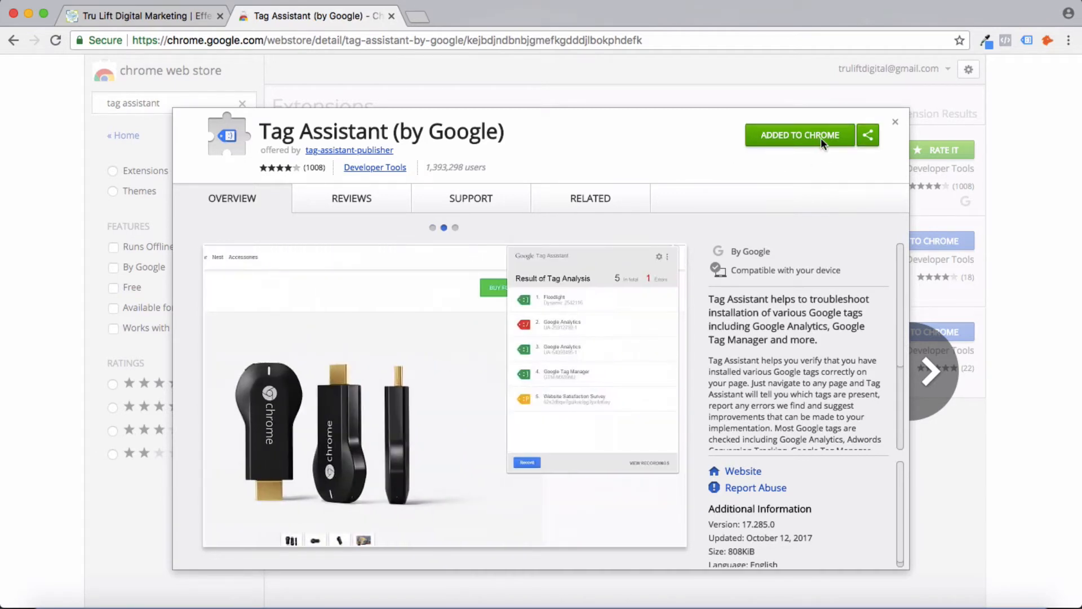
mouse_move(753, 136)
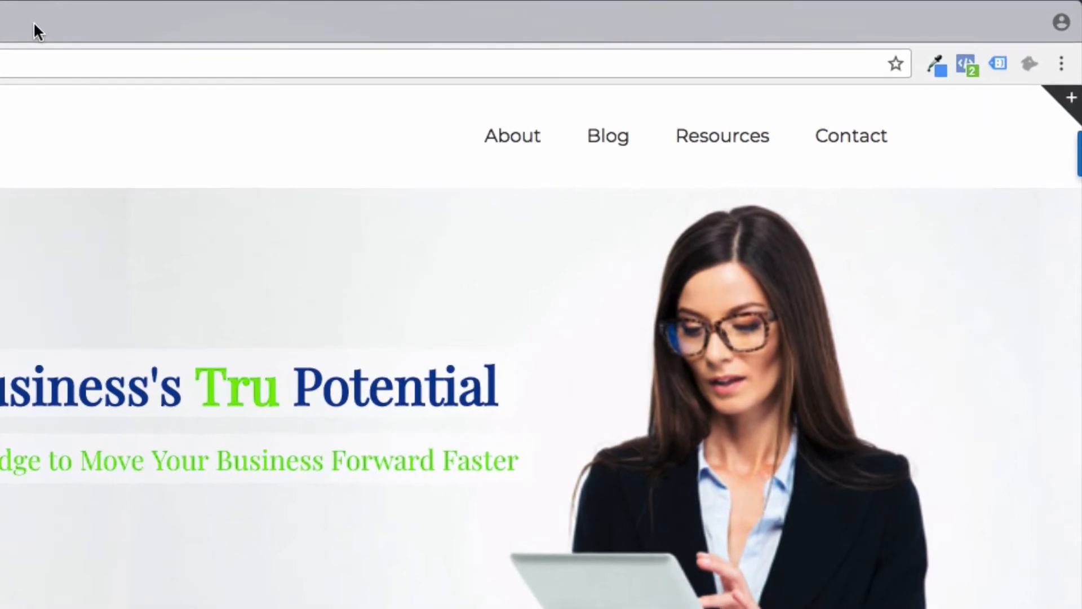
mouse_move(1012, 47)
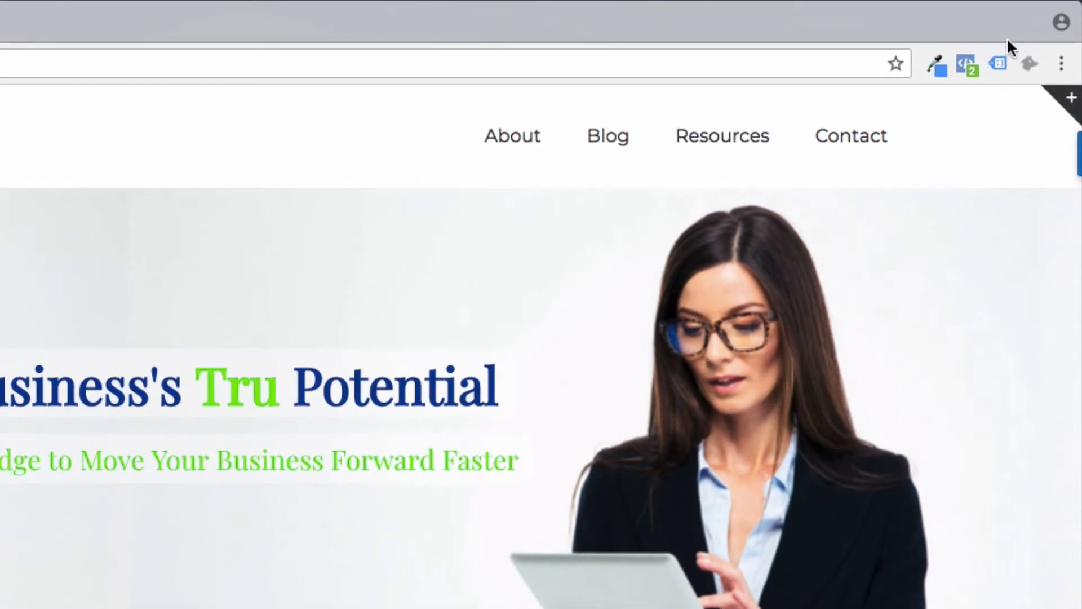
Step: Enable Tag Assistant on truliftdigital.com, reload, and view its Google Analytics and Tag Manager results
left_click(999, 64)
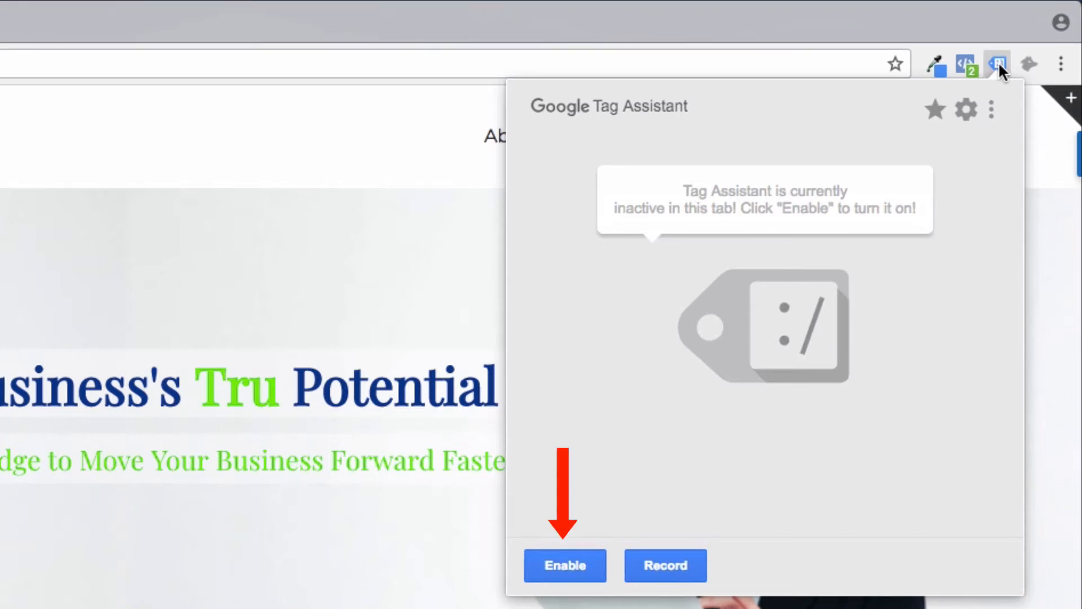
left_click(565, 565)
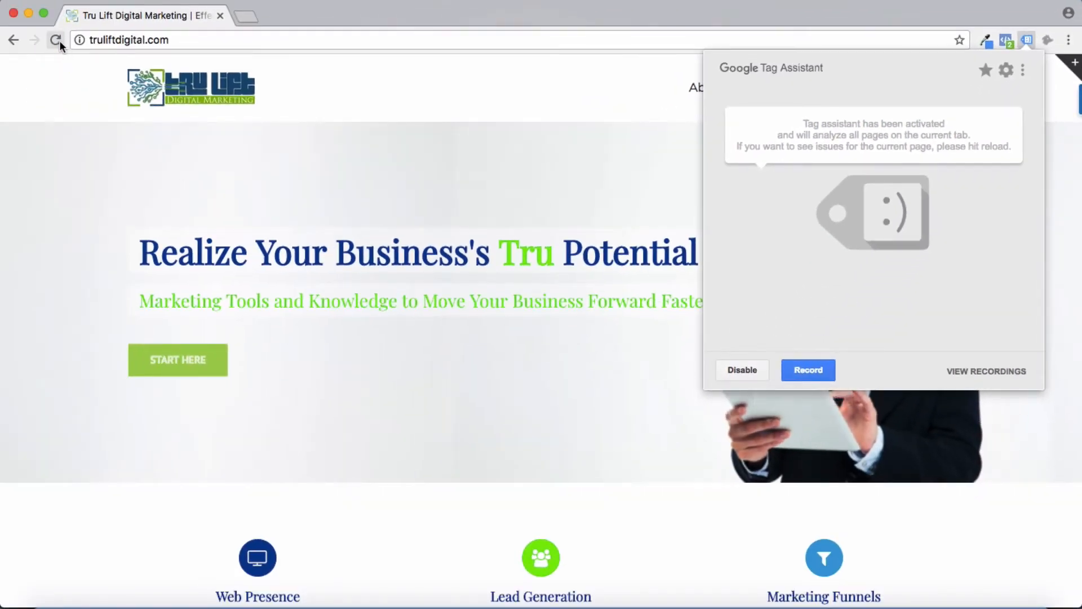
left_click(55, 39)
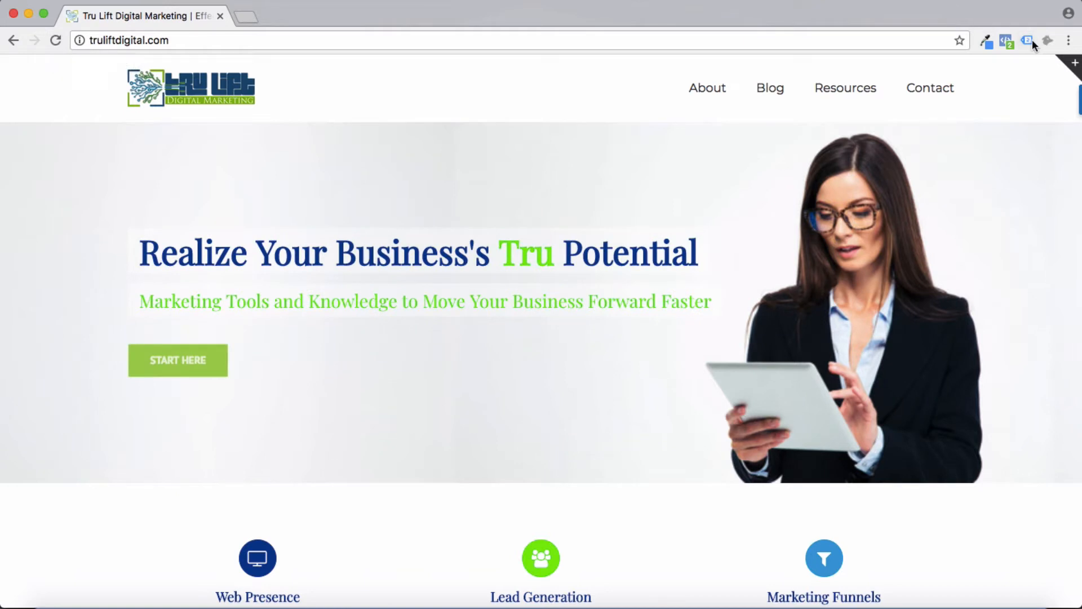
left_click(1026, 40)
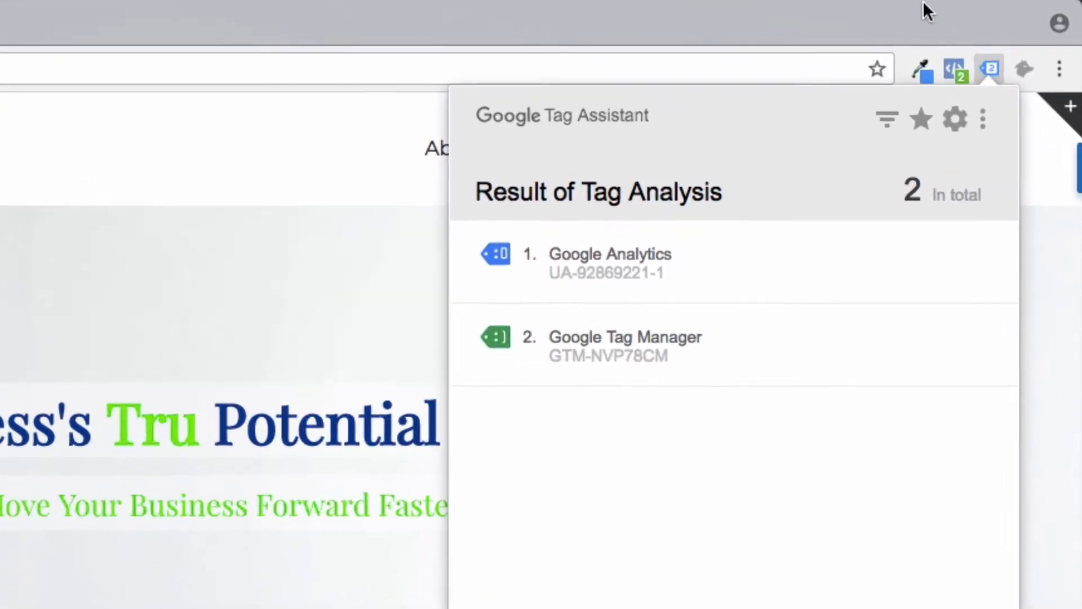
Step: Reopen the Tag Assistant popup listing Google Analytics, Google Tag Manager and one suggestion
left_click(988, 69)
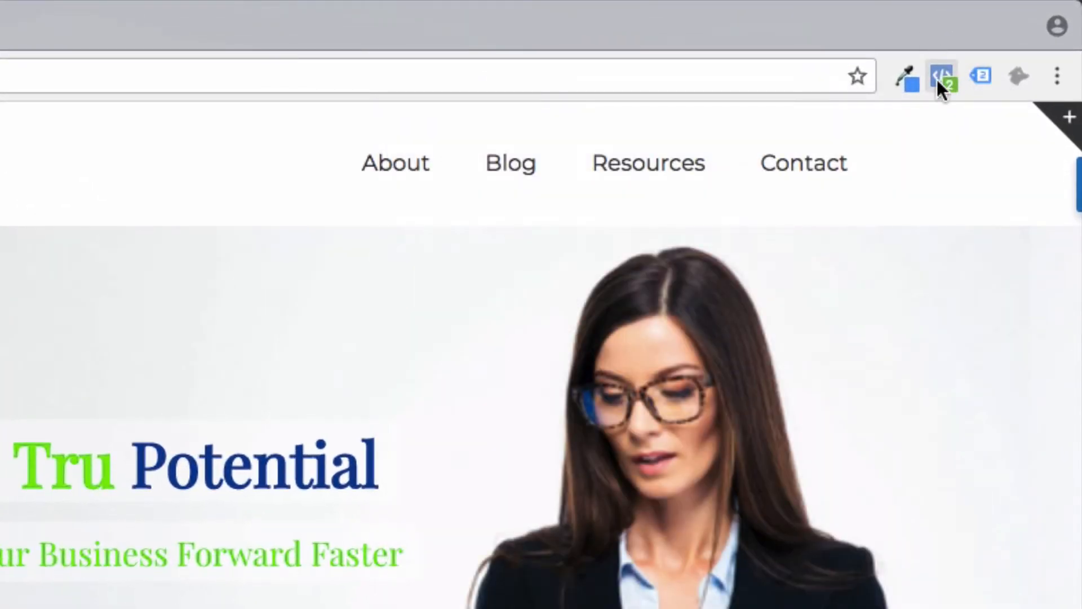
mouse_move(941, 76)
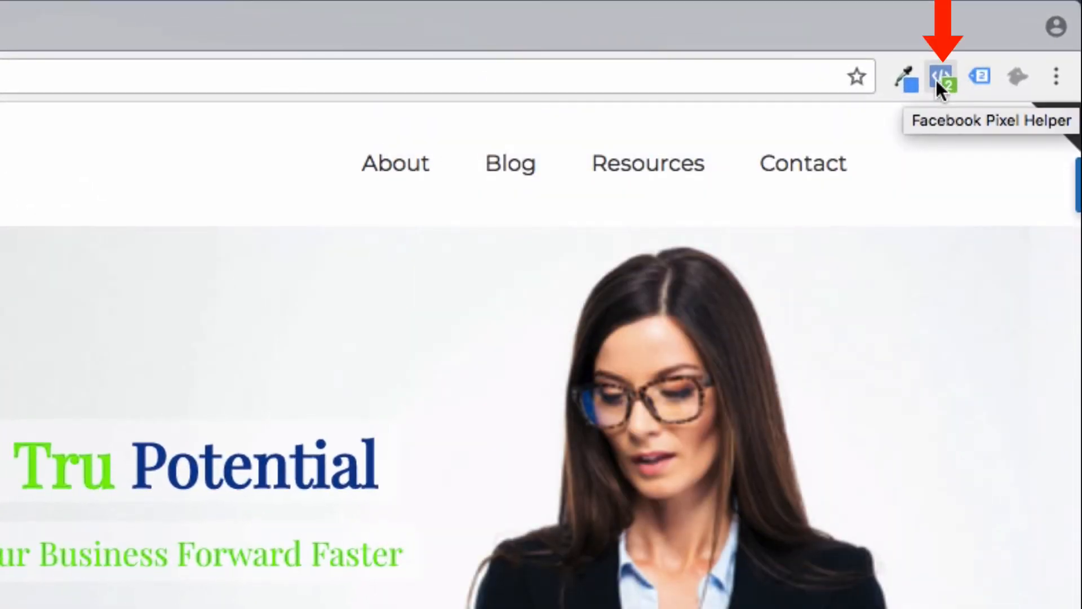
mouse_move(1005, 56)
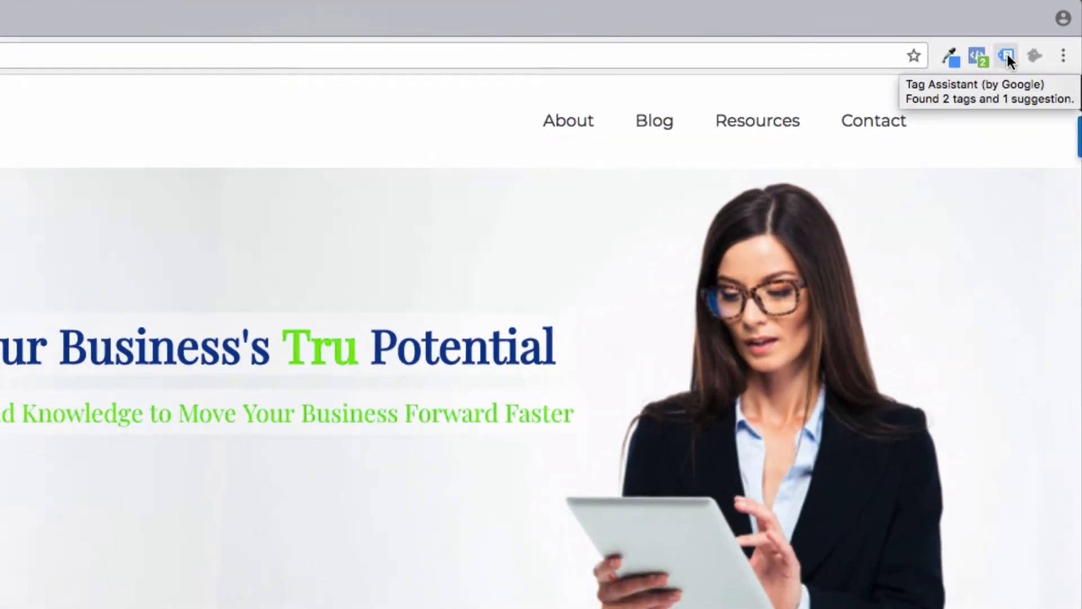
left_click(1006, 55)
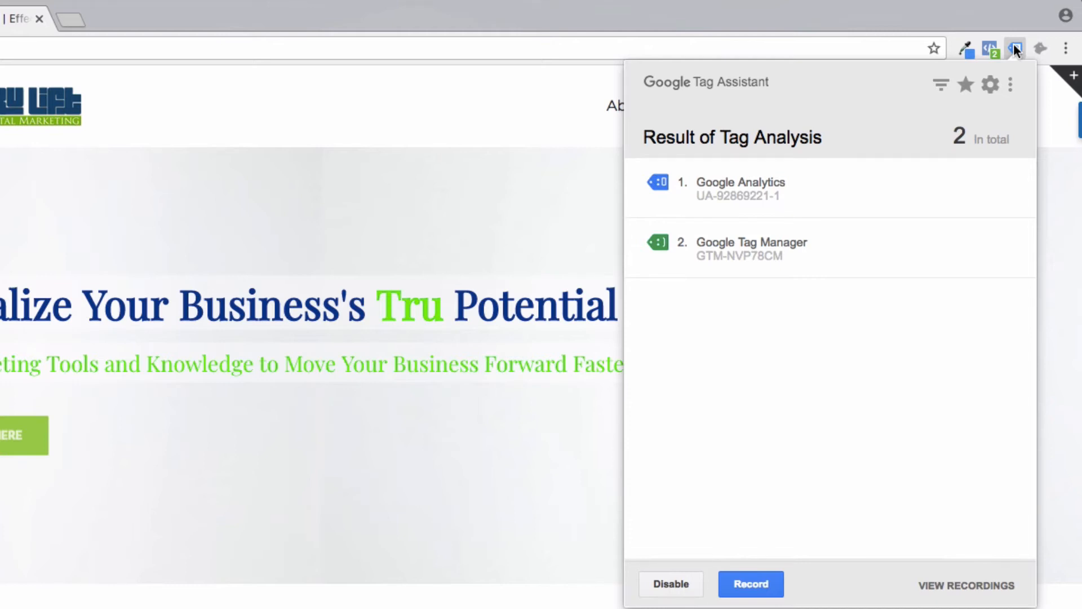
left_click(751, 247)
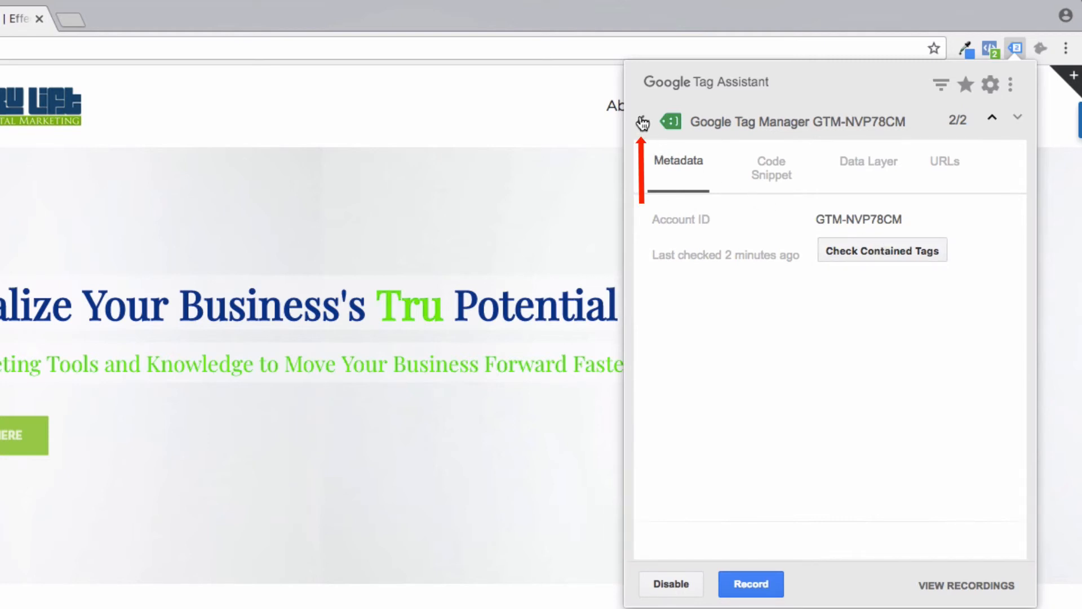
left_click(643, 123)
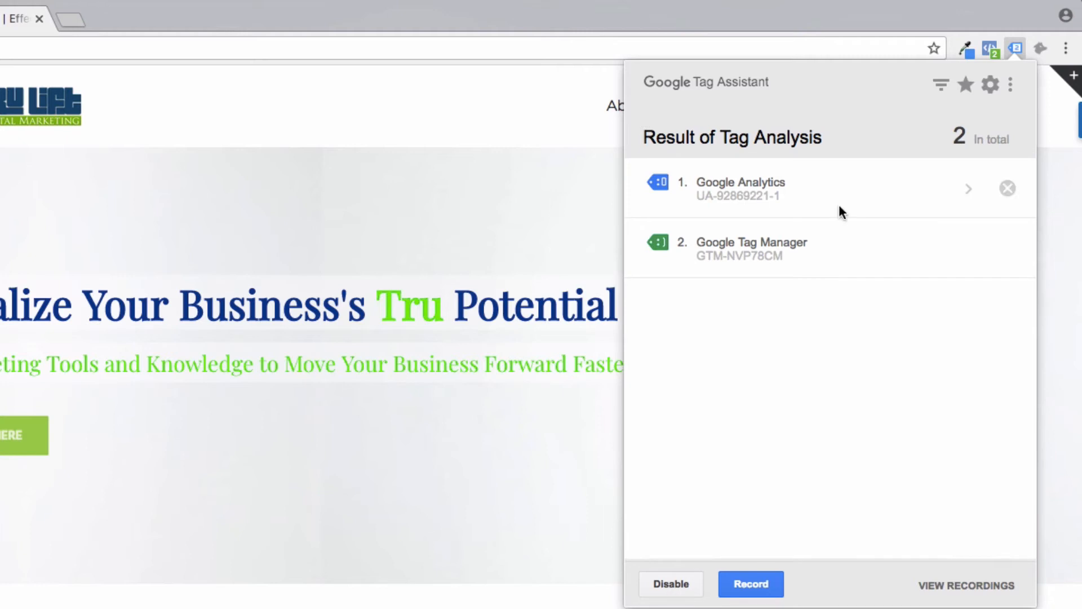
left_click(741, 187)
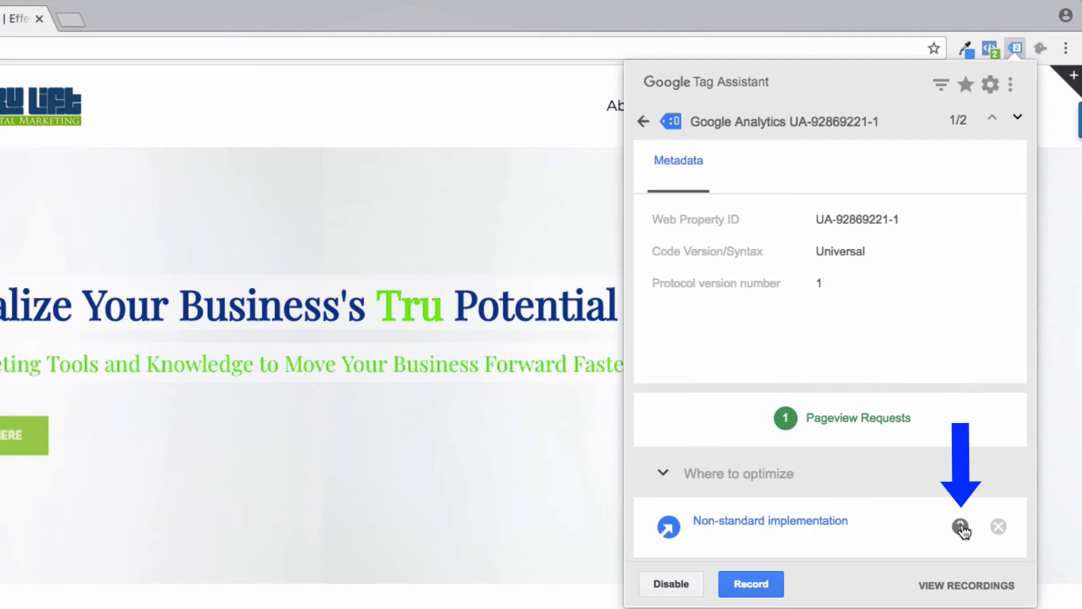
mouse_move(960, 527)
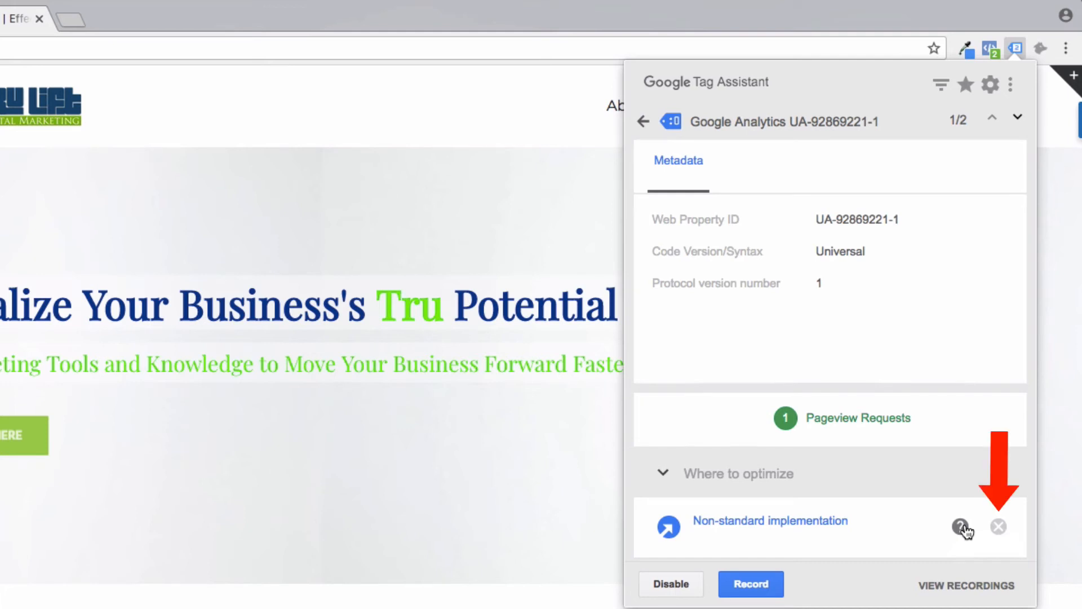
left_click(642, 122)
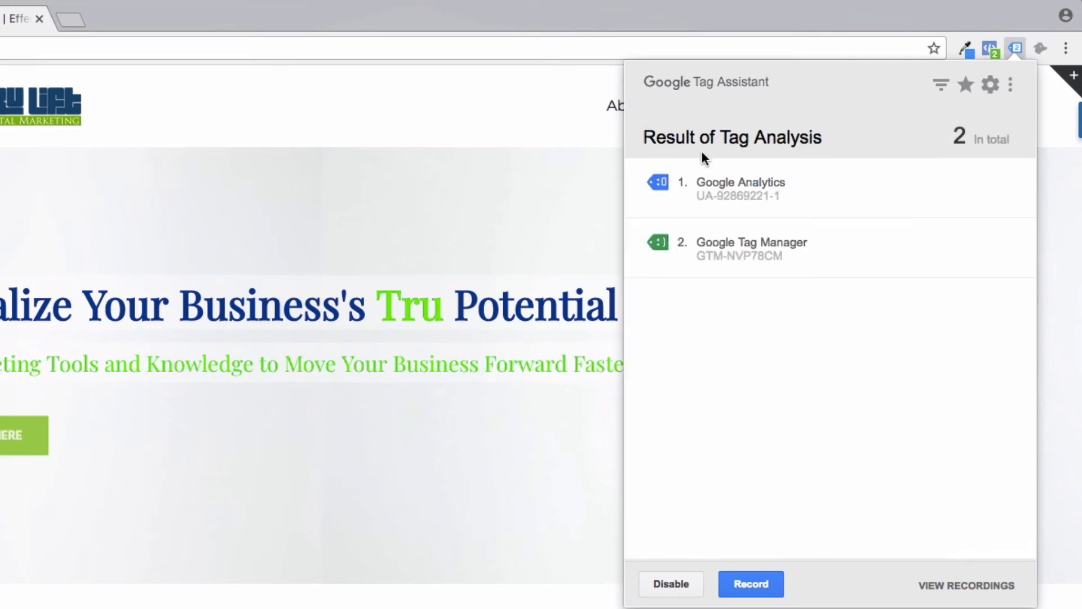
mouse_move(1009, 190)
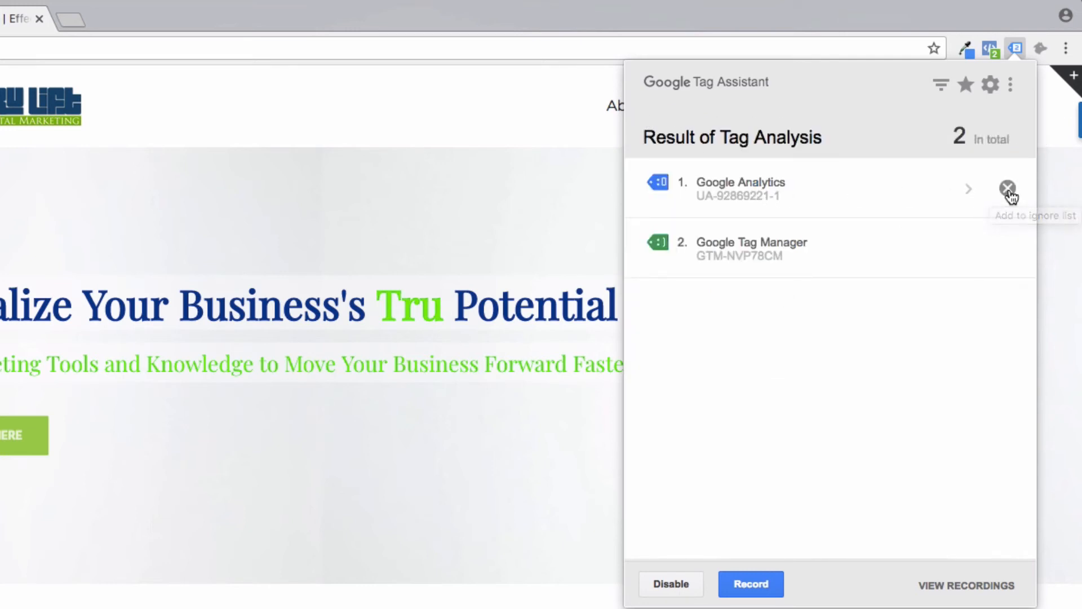
Step: Ignore the Google Analytics tag, then turn on the Show ignored tags filter
left_click(1008, 188)
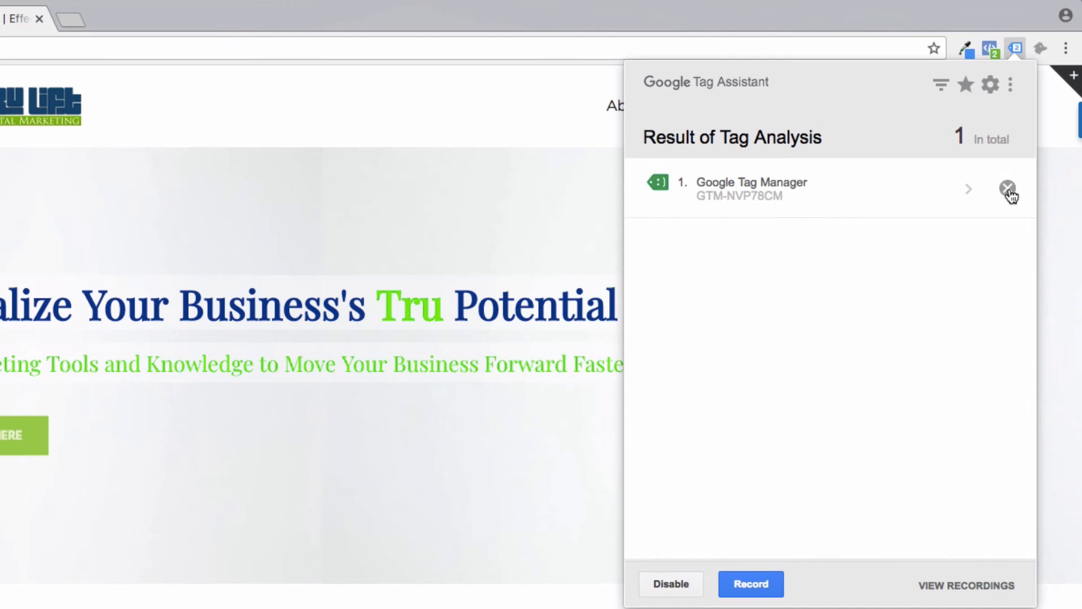
mouse_move(941, 84)
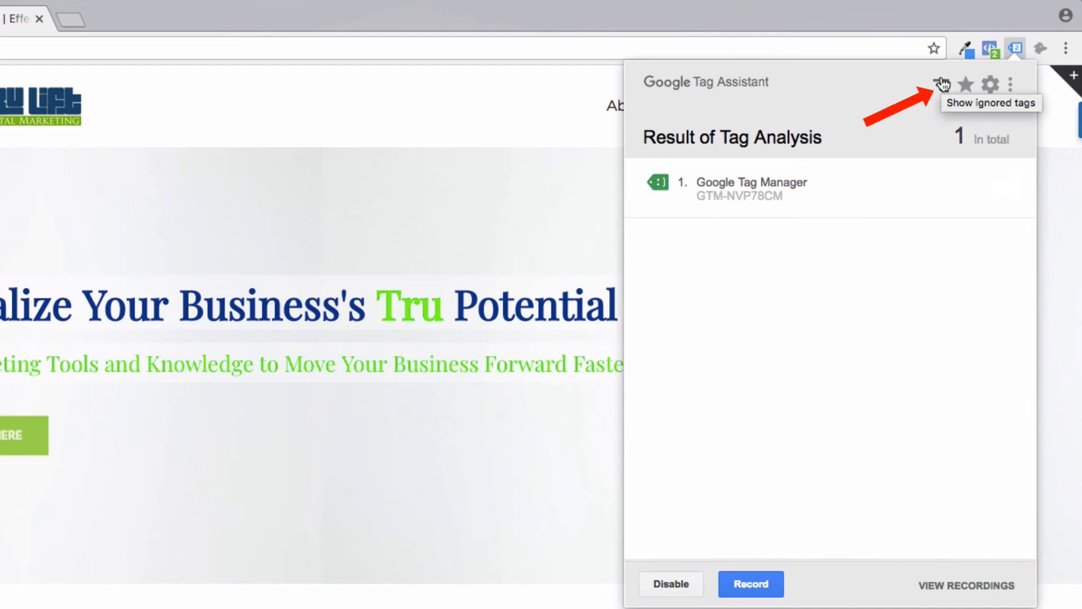
left_click(941, 84)
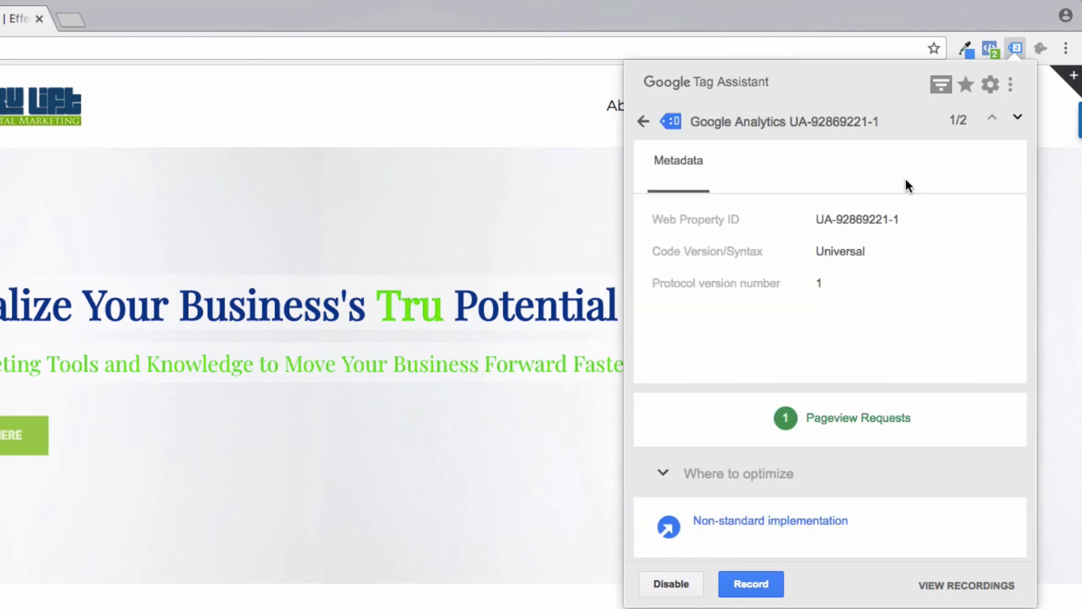
mouse_move(883, 453)
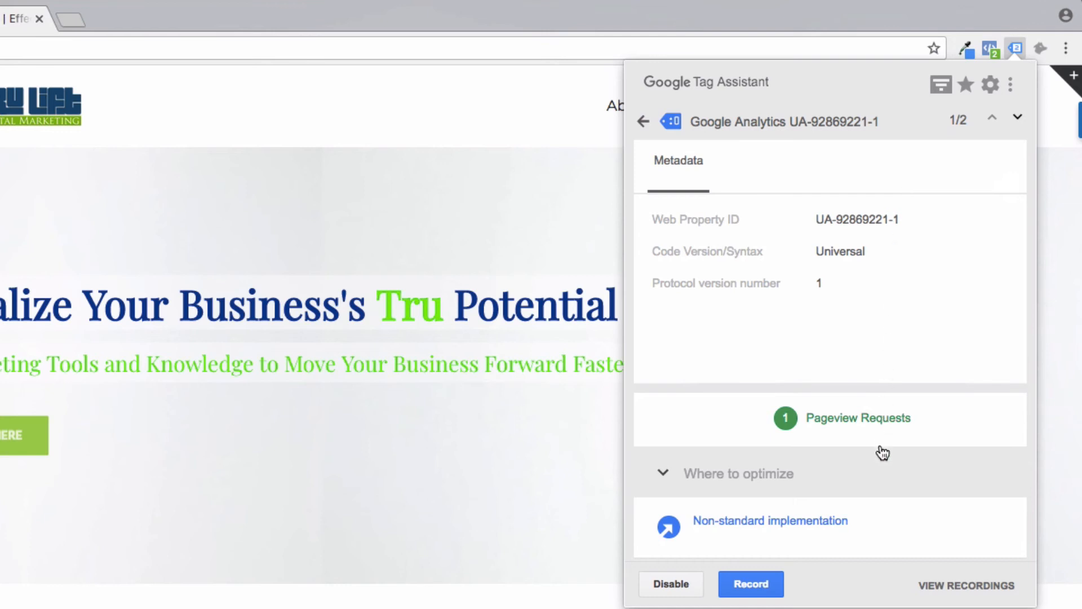
mouse_move(958, 530)
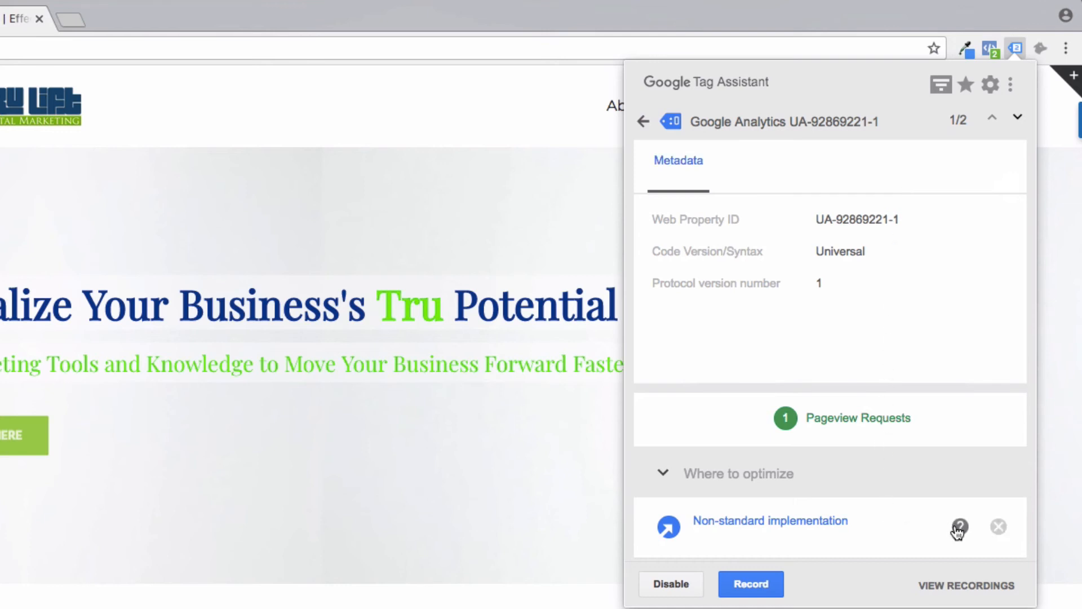
mouse_move(958, 529)
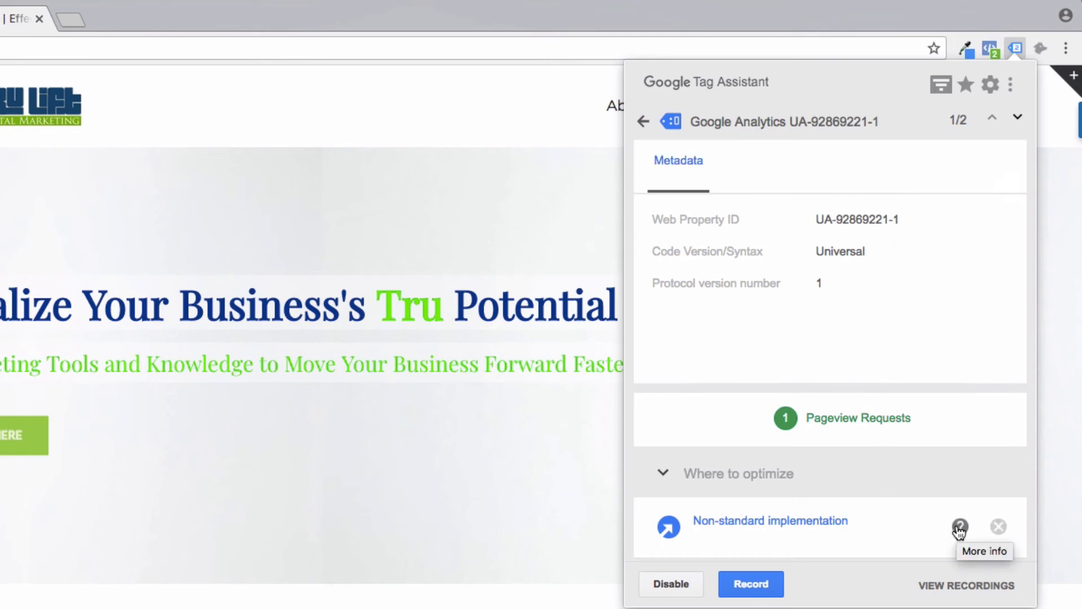
mouse_move(1034, 459)
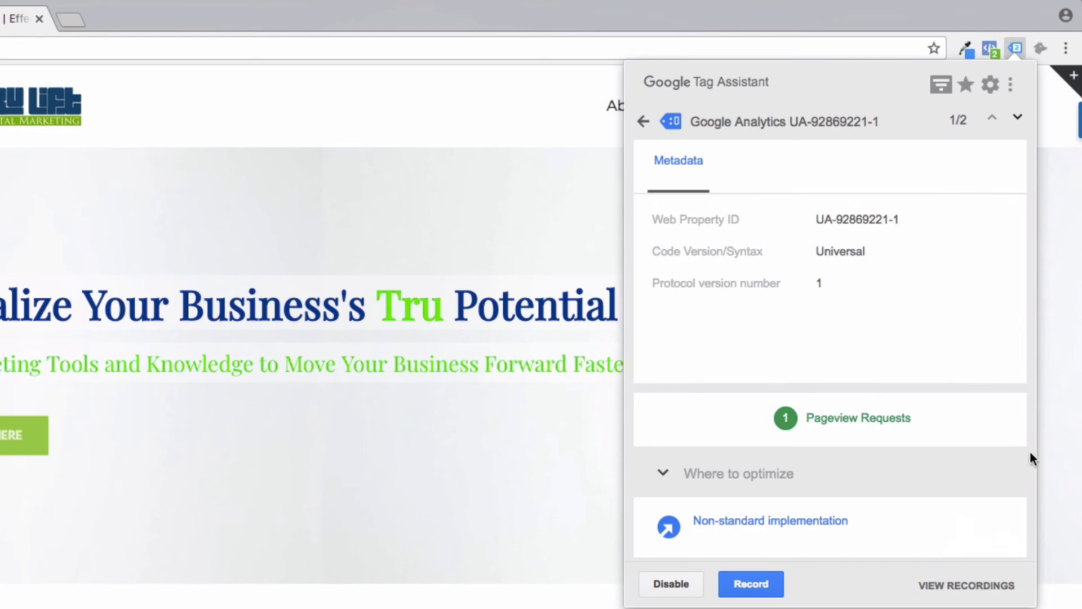
Step: Open Tag Assistant's three-dot menu showing DOM recheck, Auto Validation and GA Debug options
left_click(1012, 84)
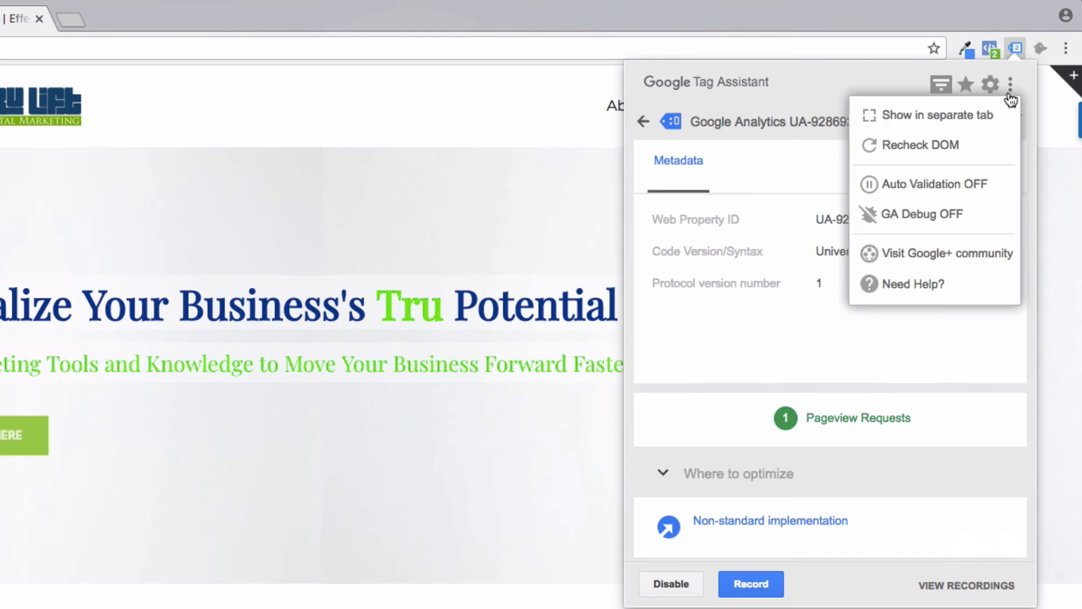
mouse_move(941, 253)
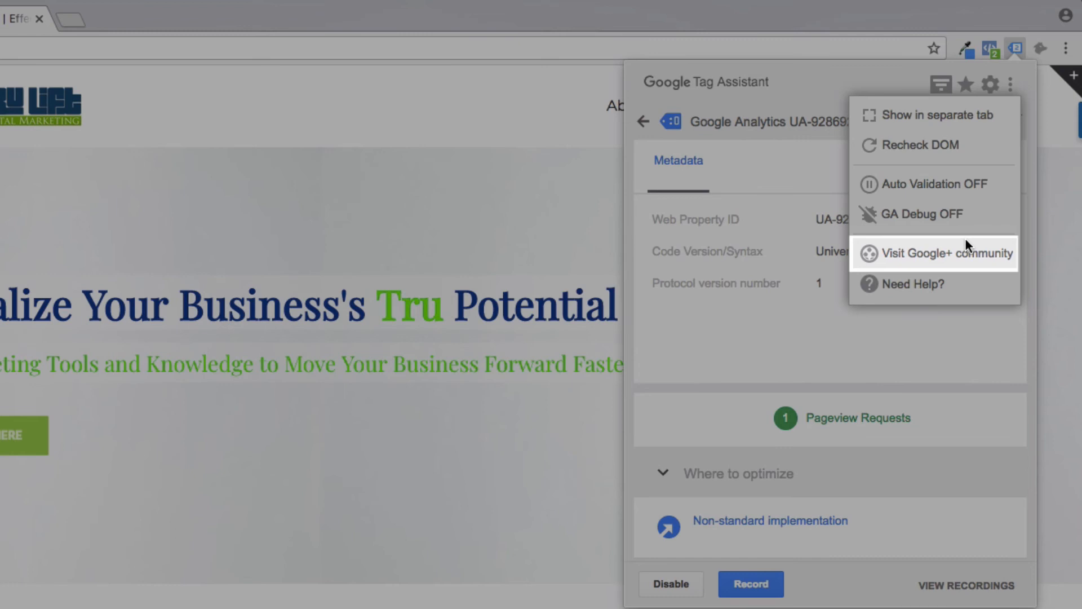
mouse_move(956, 289)
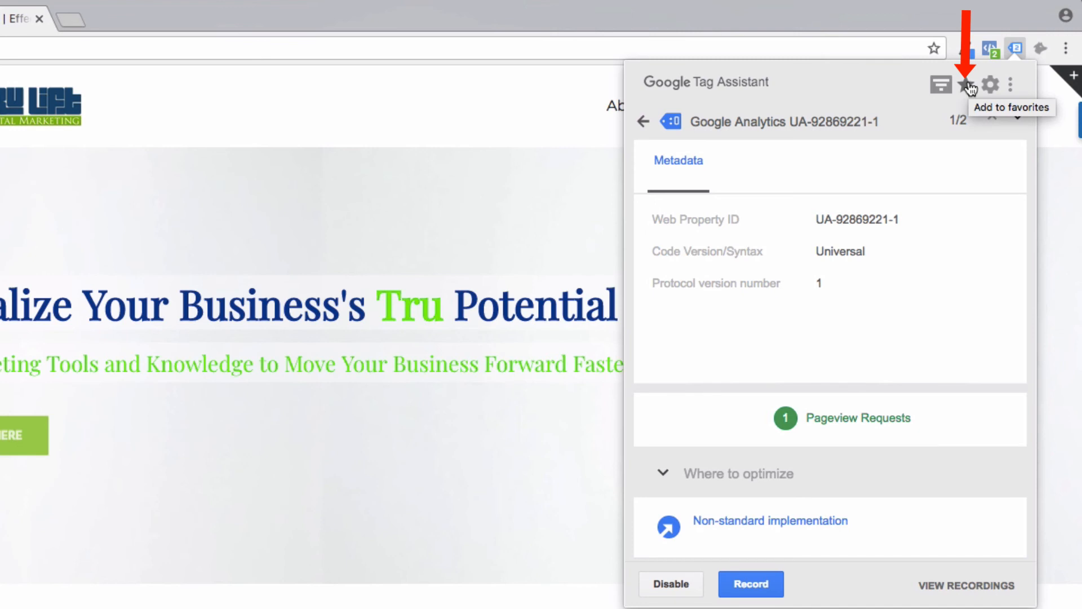
mouse_move(1009, 88)
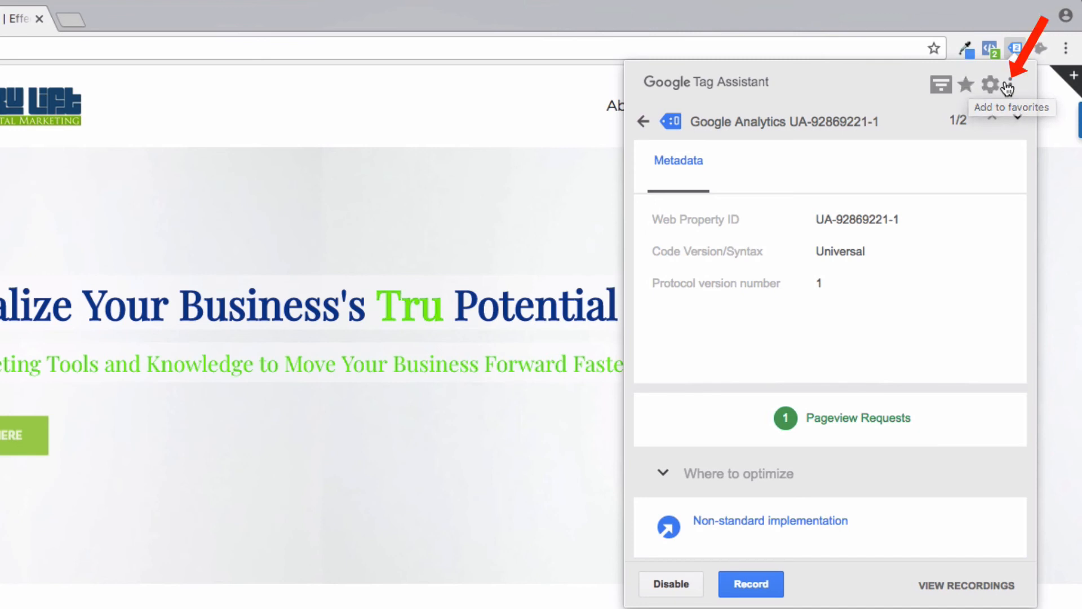
left_click(1021, 85)
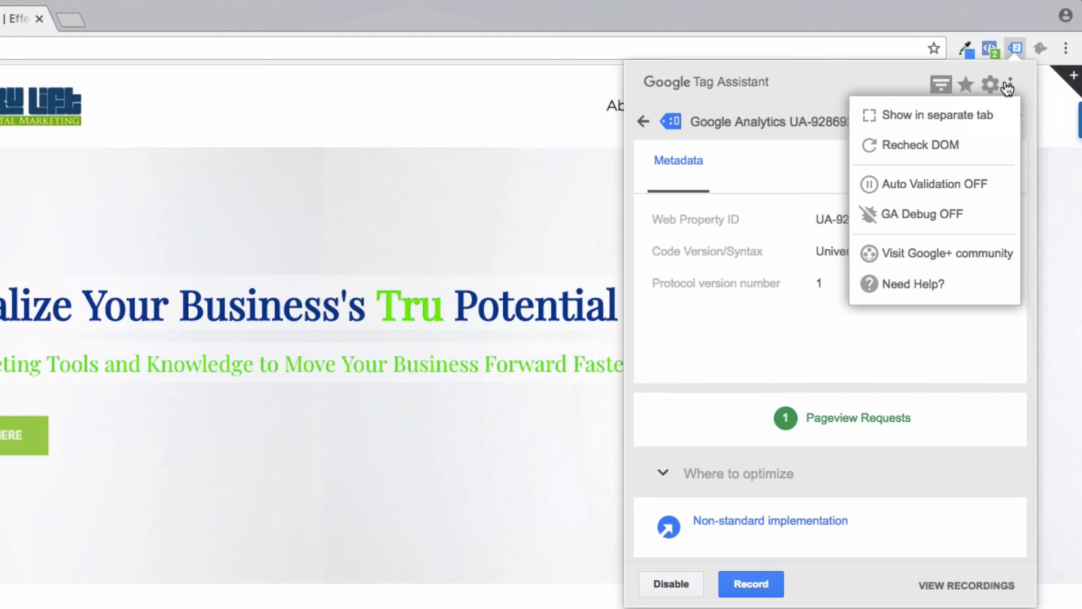